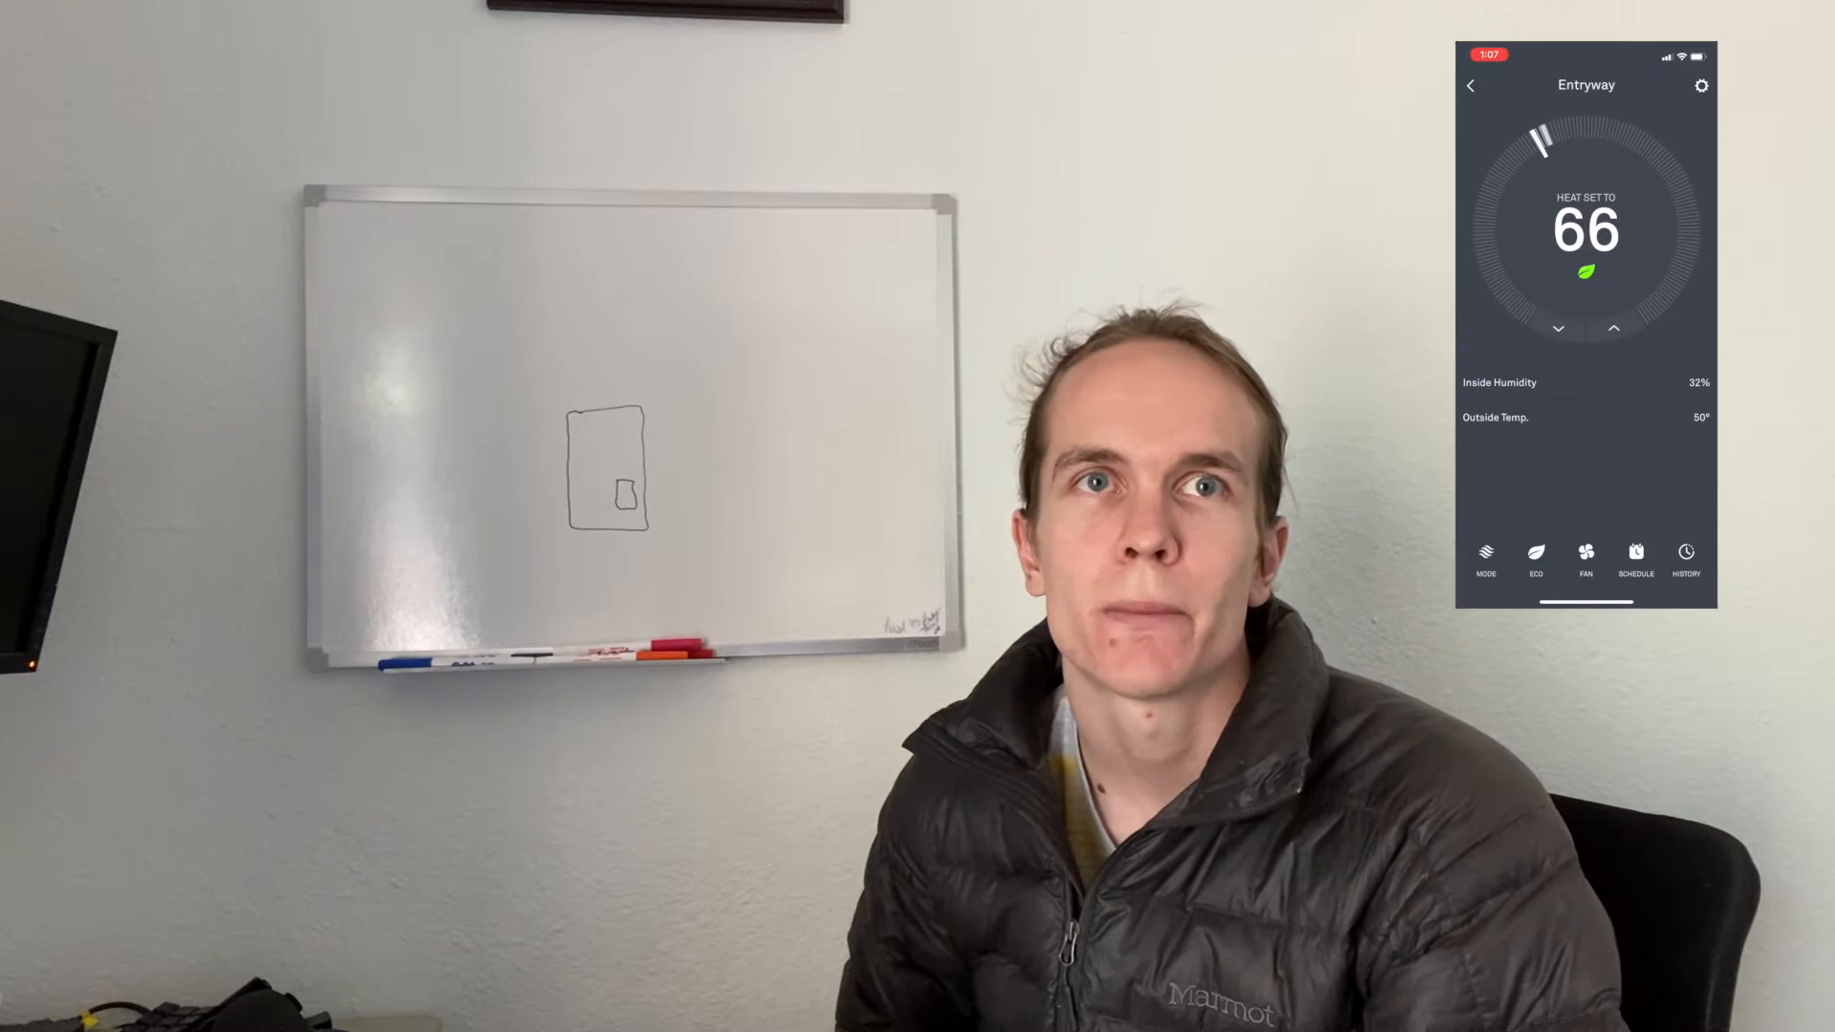
Nudge the Entryway heat setpoint up to 67, then down to 65
left_click(1613, 328)
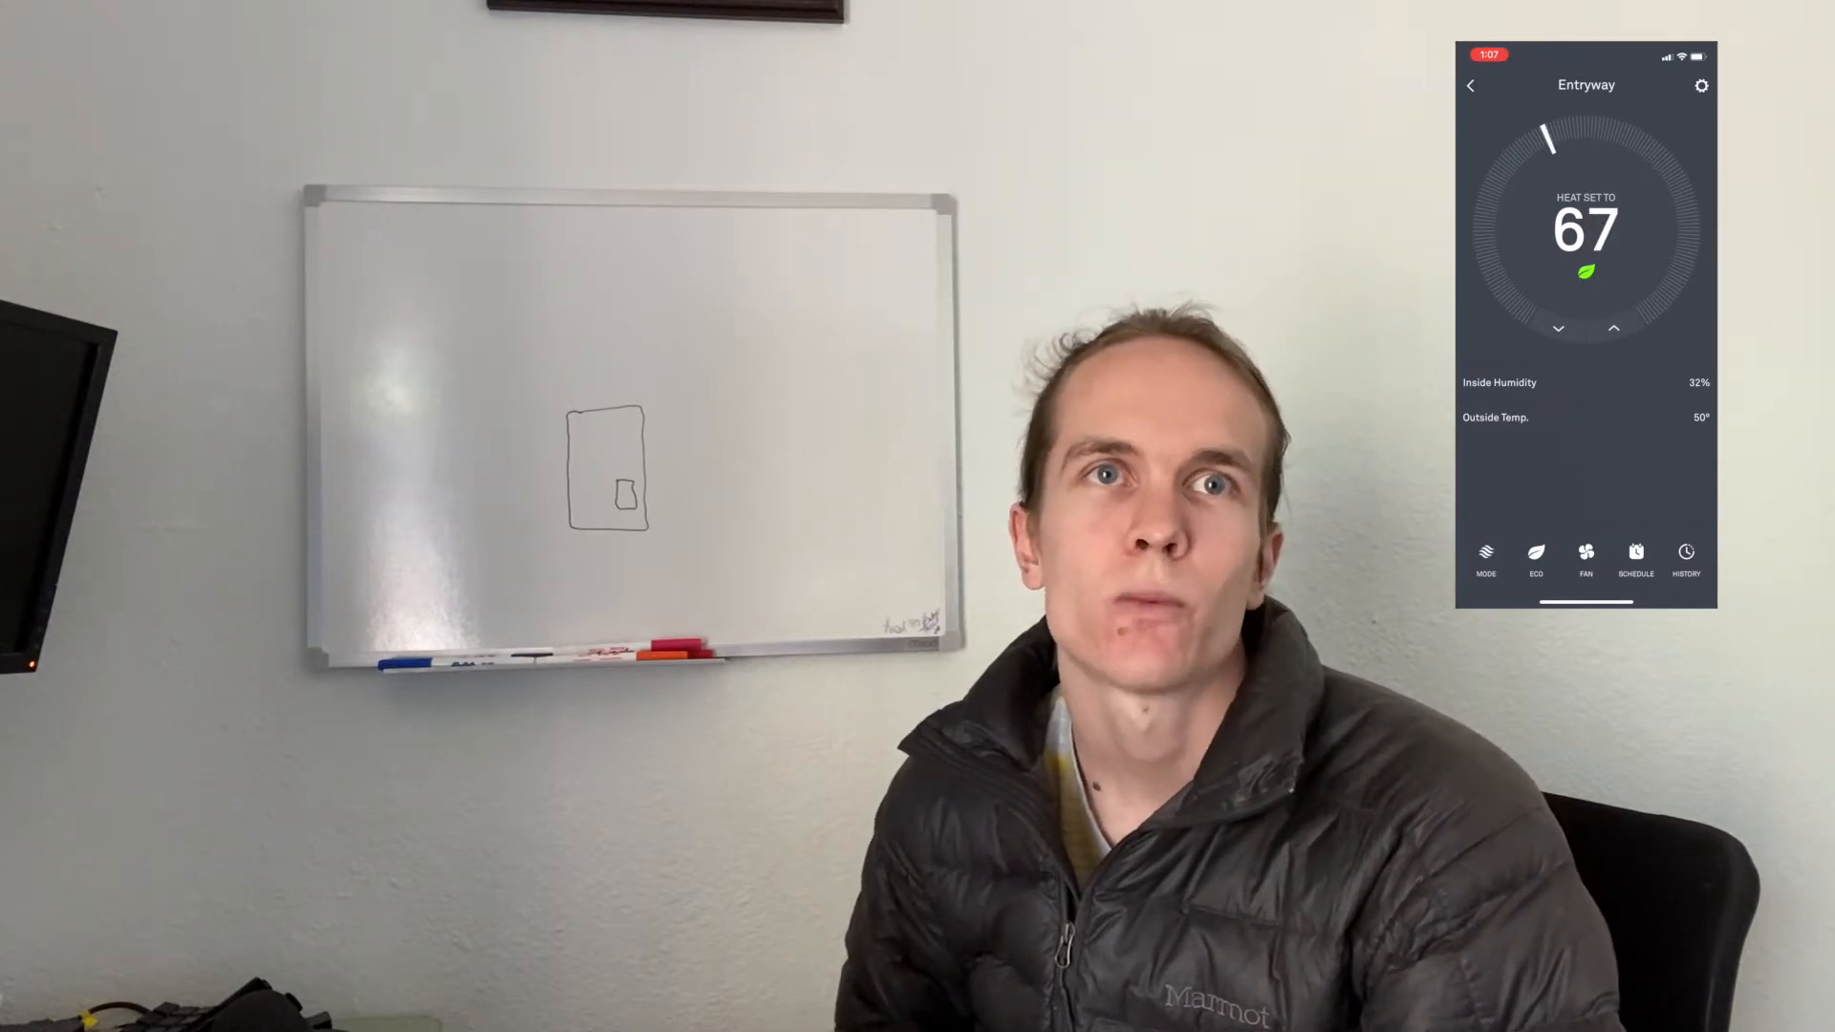
left_click(1558, 327)
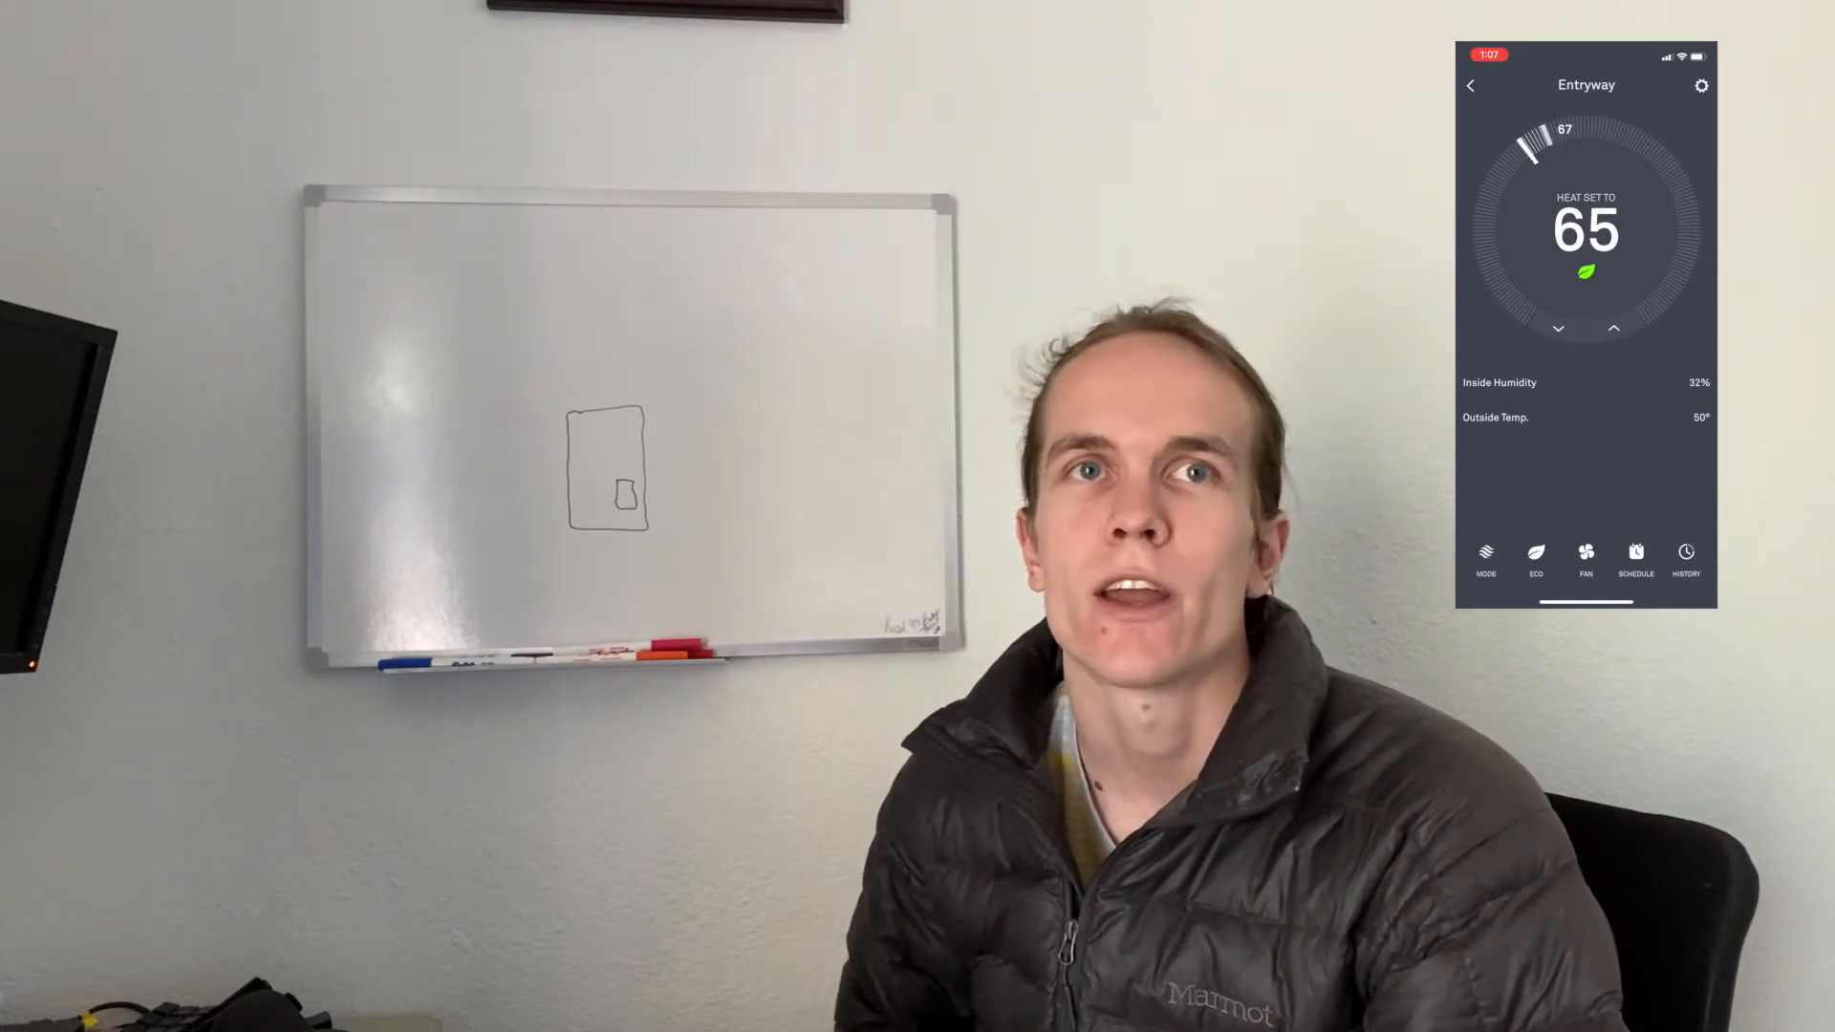